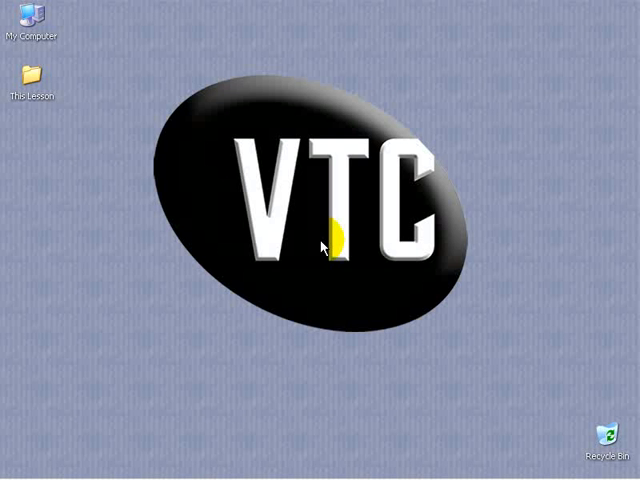
Step: Open the This Lesson folder from the desktop to reach its numbered install subfolders
{"action": "double_click", "coordinate": [32, 74]}
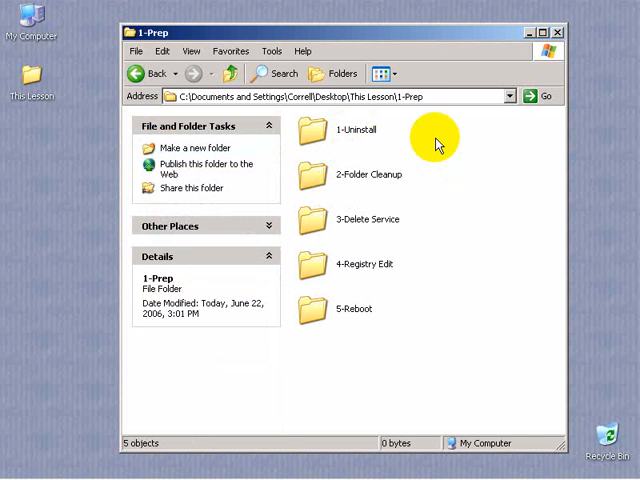
{"action": "mouse_move", "coordinate": [436, 324]}
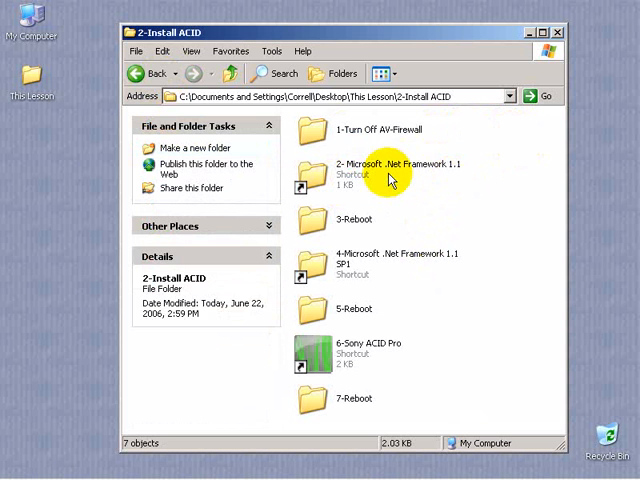
{"action": "mouse_move", "coordinate": [544, 258]}
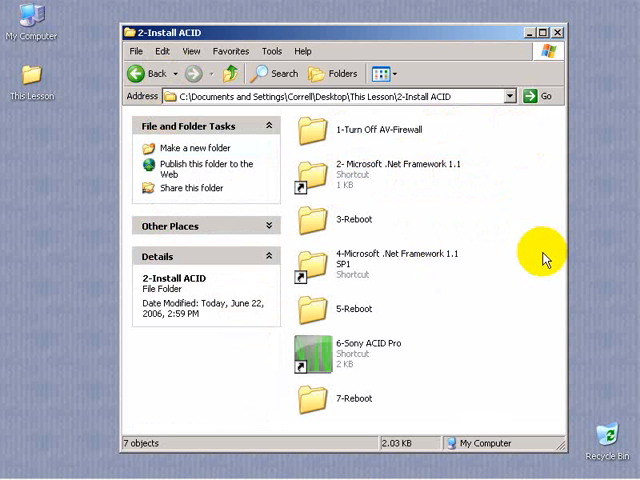
{"action": "mouse_move", "coordinate": [530, 196]}
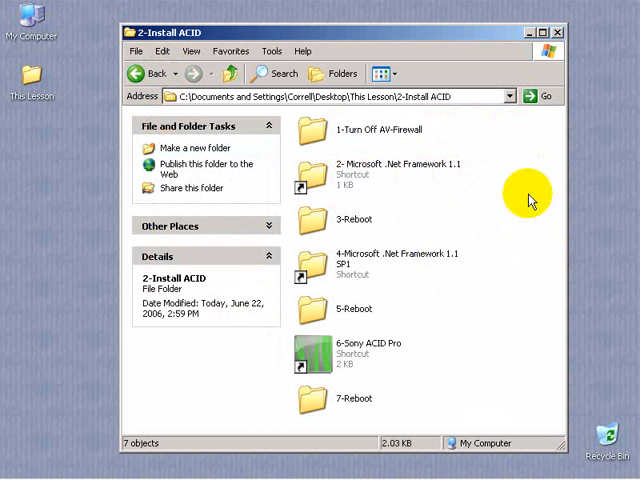
{"action": "mouse_move", "coordinate": [530, 270]}
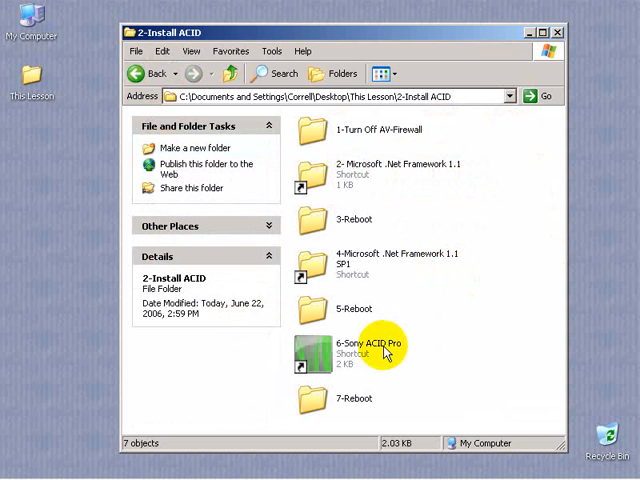
{"action": "mouse_move", "coordinate": [538, 338]}
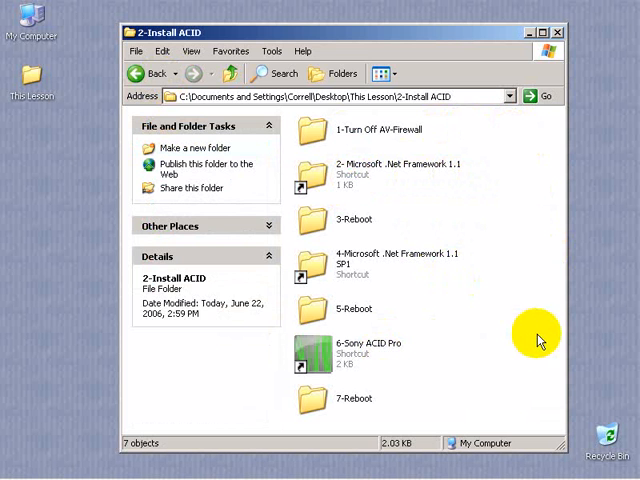
Step: Launch Sony ACID Pro setup, start the ACID Pro 6 install and accept its license agreement
{"action": "double_click", "coordinate": [310, 356]}
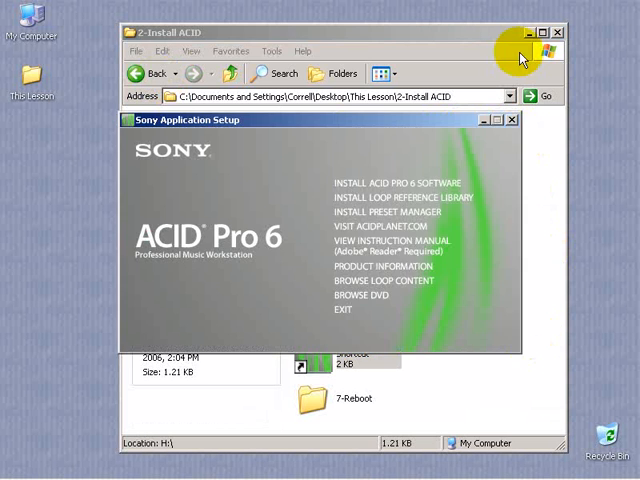
{"action": "left_click", "coordinate": [560, 32]}
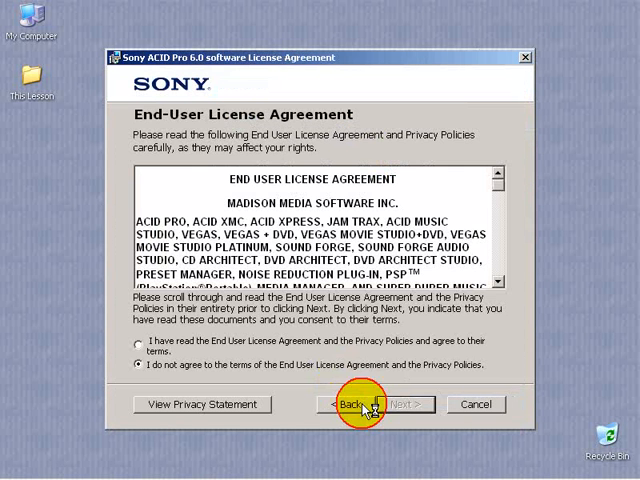
{"action": "left_click", "coordinate": [136, 340]}
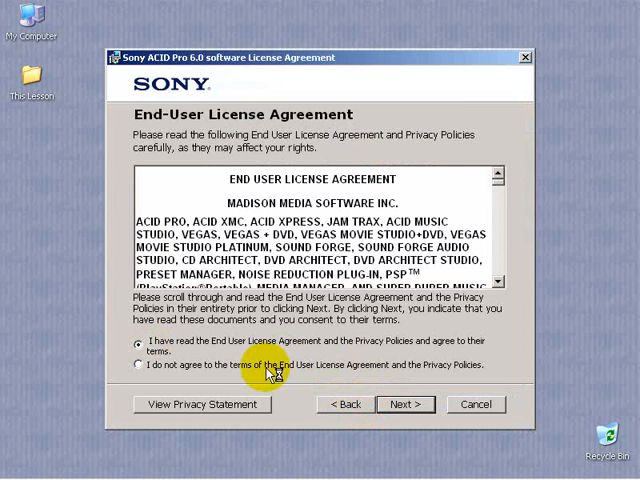
{"action": "left_click", "coordinate": [404, 404]}
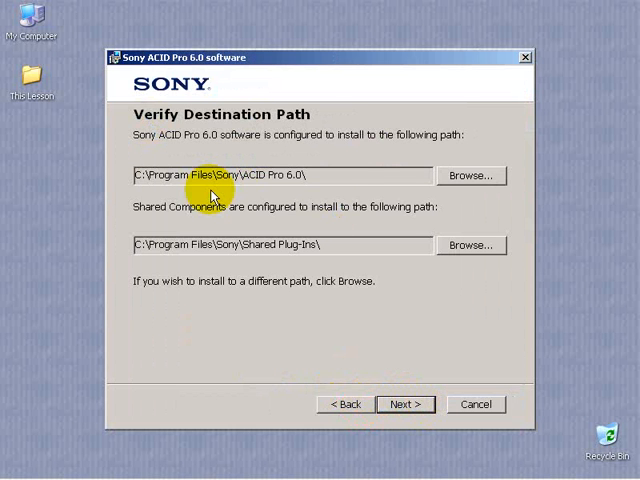
Step: Keep the default destination paths, enable the desktop shortcut and begin installing ACID Pro 6
{"action": "left_click", "coordinate": [404, 404]}
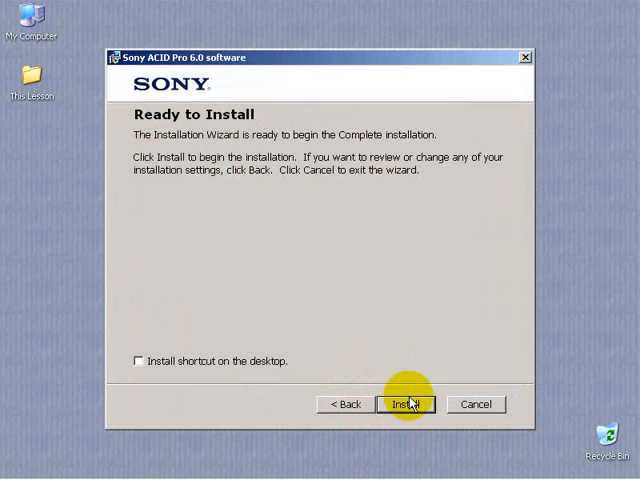
{"action": "left_click", "coordinate": [140, 360]}
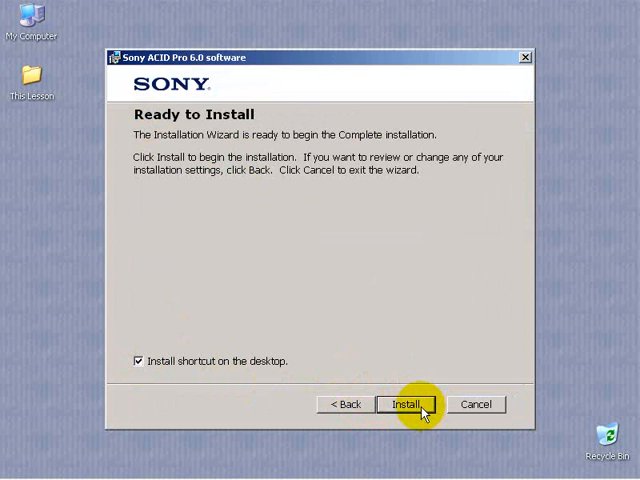
{"action": "left_click", "coordinate": [408, 404]}
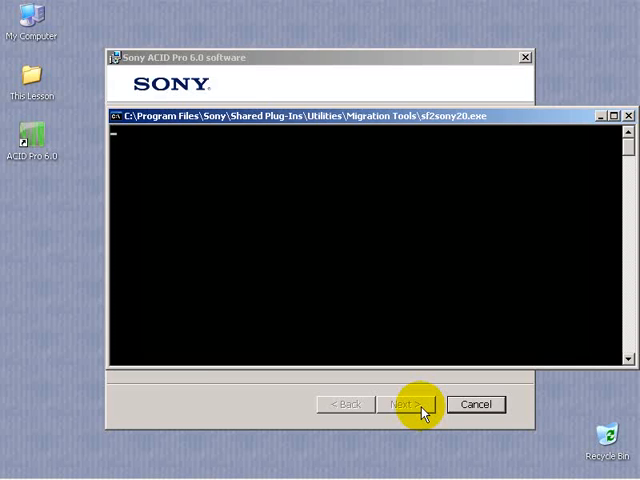
Step: Finish the ACID Pro 6 step and continue through the Sony Media Manager 2.1 wizard
{"action": "left_click", "coordinate": [404, 404]}
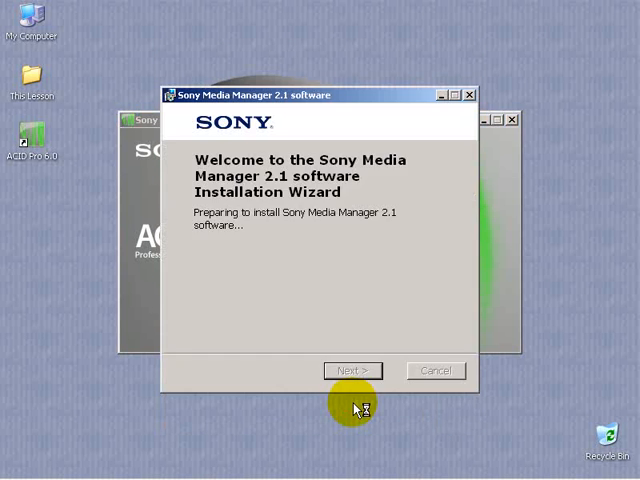
{"action": "left_click", "coordinate": [352, 370]}
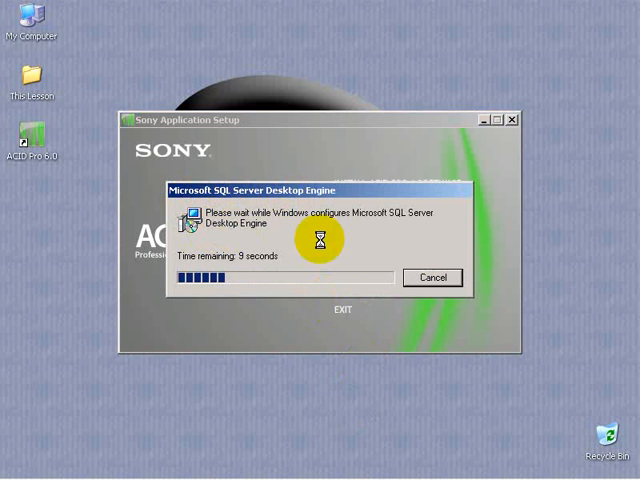
{"action": "mouse_move", "coordinate": [348, 412]}
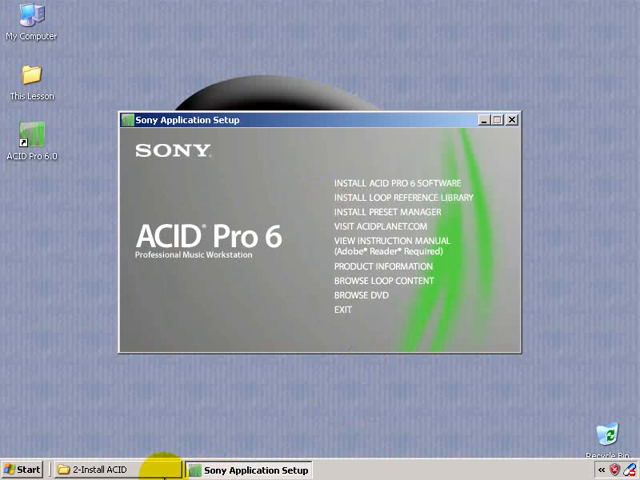
Step: Bring the install folder window forward in front of the setup menu
{"action": "left_click", "coordinate": [104, 470]}
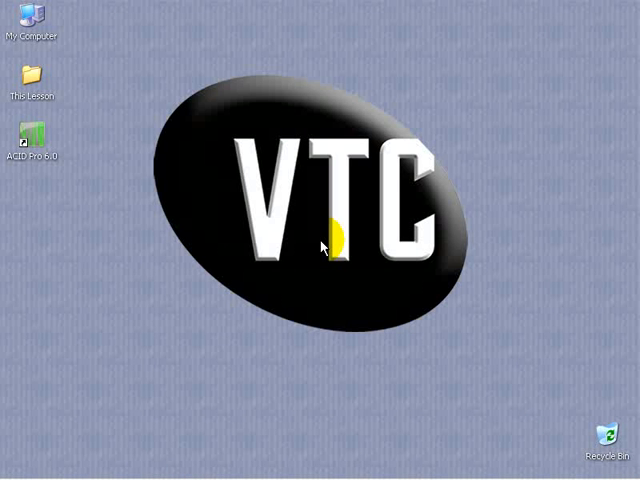
{"action": "mouse_move", "coordinate": [200, 478]}
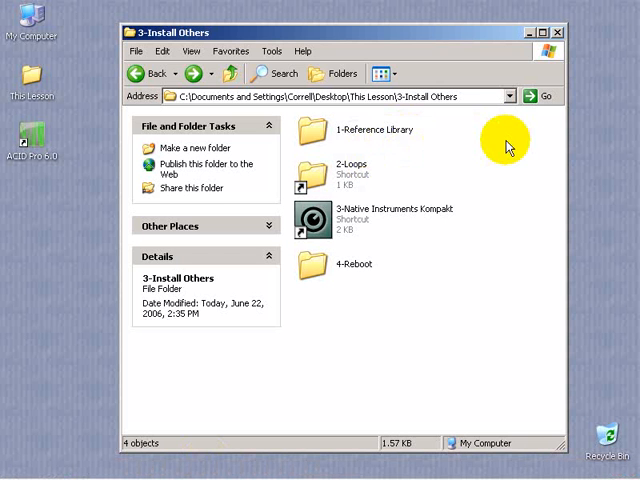
{"action": "mouse_move", "coordinate": [390, 176]}
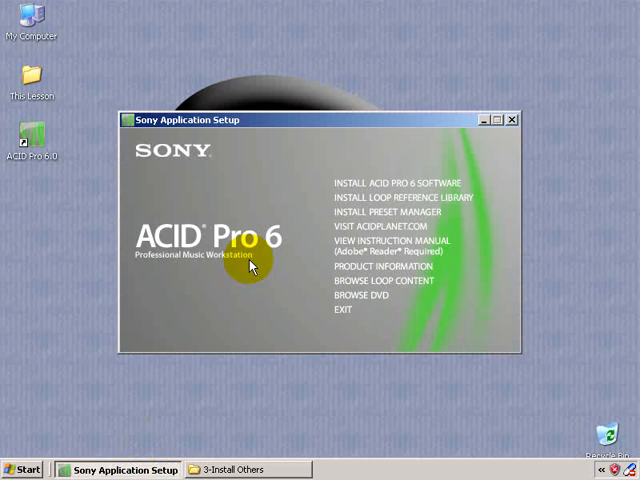
{"action": "mouse_move", "coordinate": [230, 168]}
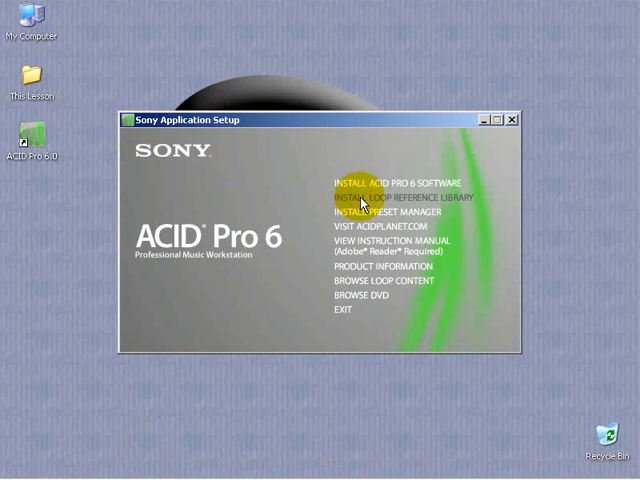
Step: Install the Sound Series Loops and Samples Reference Library 2.50, continuing past its welcome screen
{"action": "left_click", "coordinate": [412, 196]}
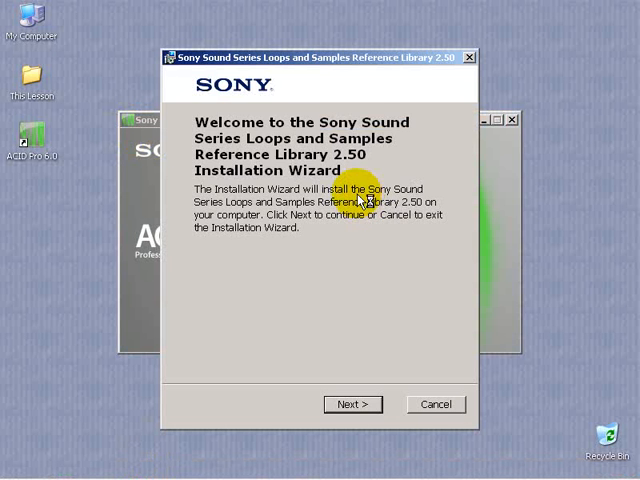
{"action": "mouse_move", "coordinate": [288, 158]}
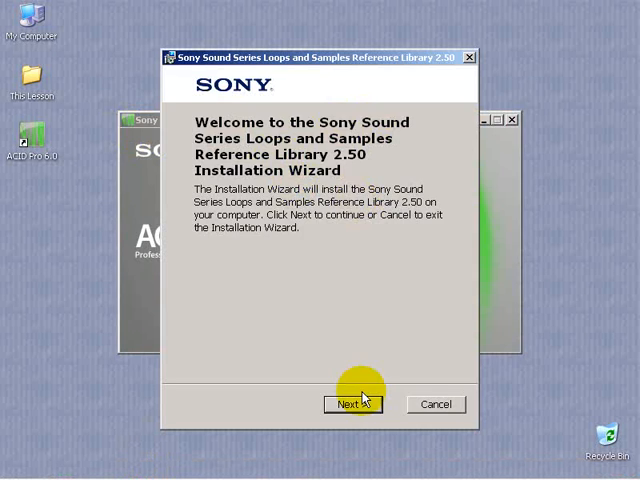
{"action": "left_click", "coordinate": [352, 404]}
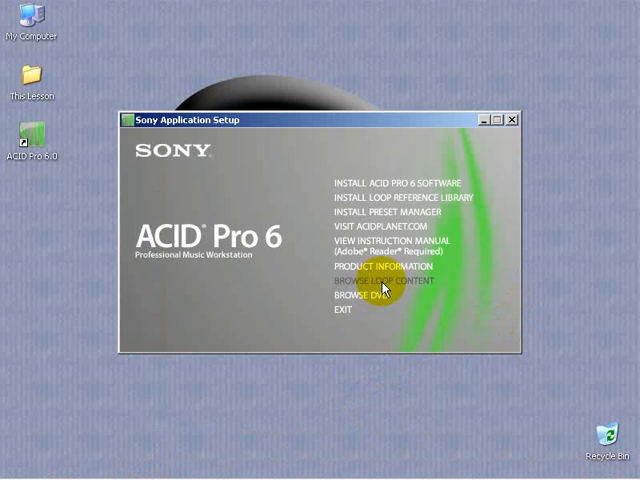
Step: Browse the disc's loop content, close that window and open the 2-Loops shortcut to My Documents\Loops
{"action": "left_click", "coordinate": [380, 280]}
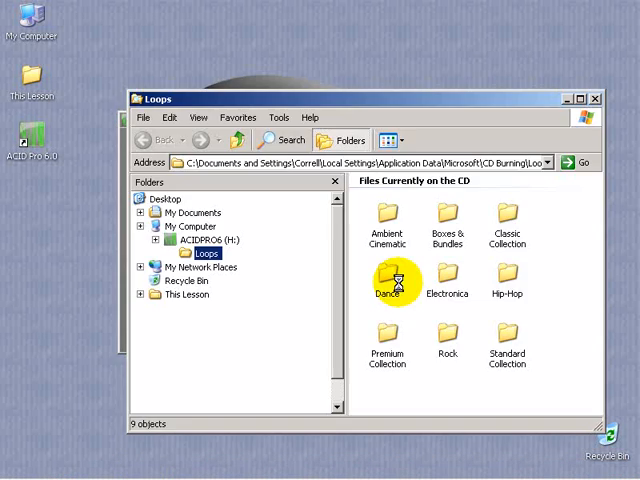
{"action": "left_click", "coordinate": [140, 226]}
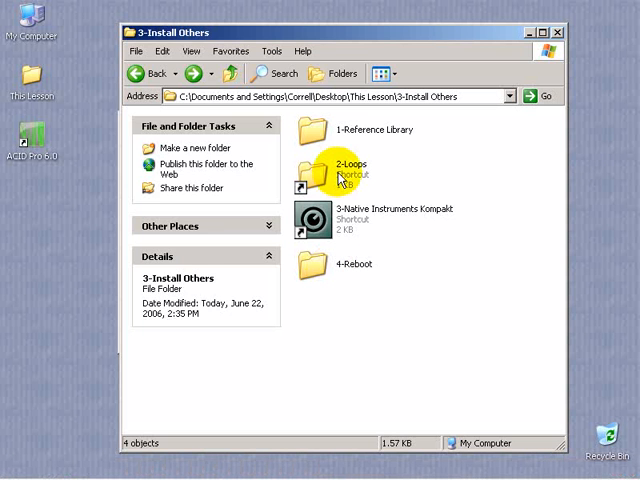
{"action": "double_click", "coordinate": [344, 170]}
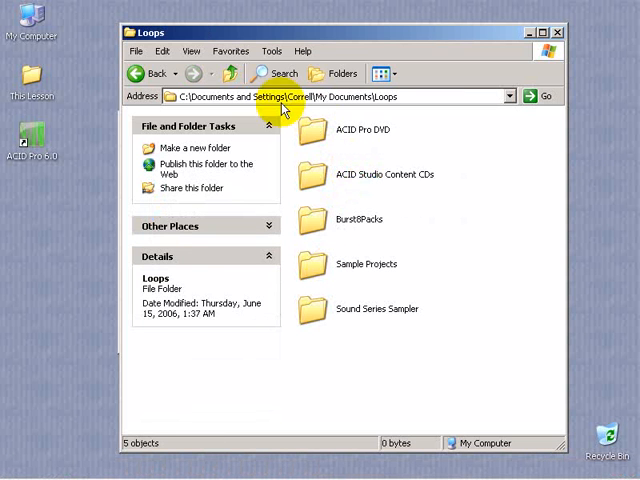
{"action": "mouse_move", "coordinate": [390, 108]}
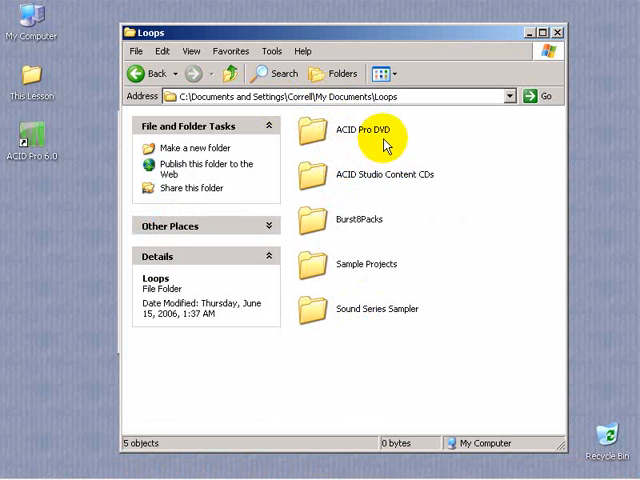
{"action": "mouse_move", "coordinate": [476, 188]}
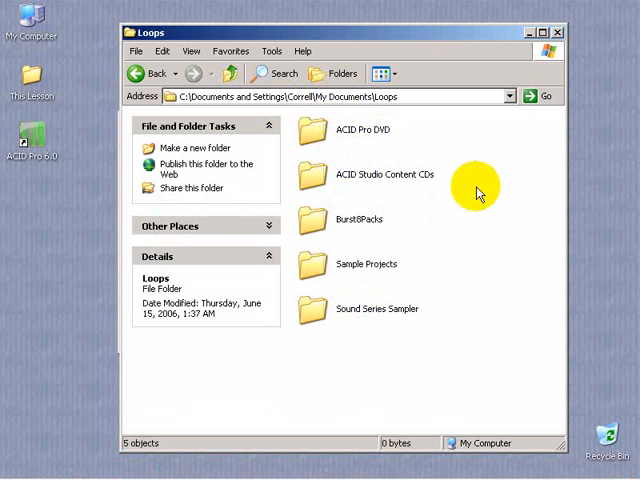
{"action": "mouse_move", "coordinate": [372, 136]}
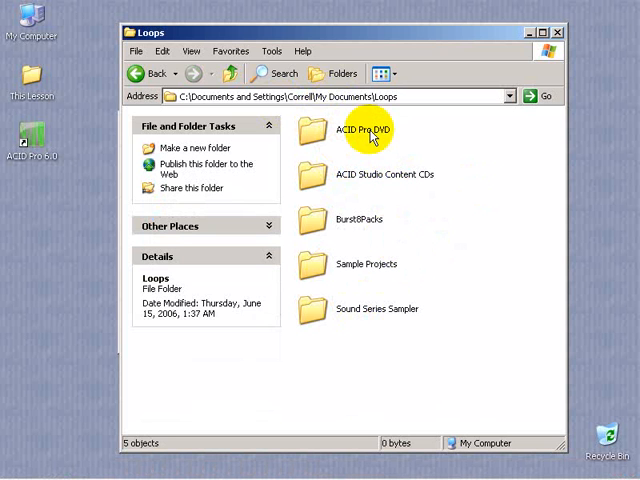
{"action": "mouse_move", "coordinate": [396, 356]}
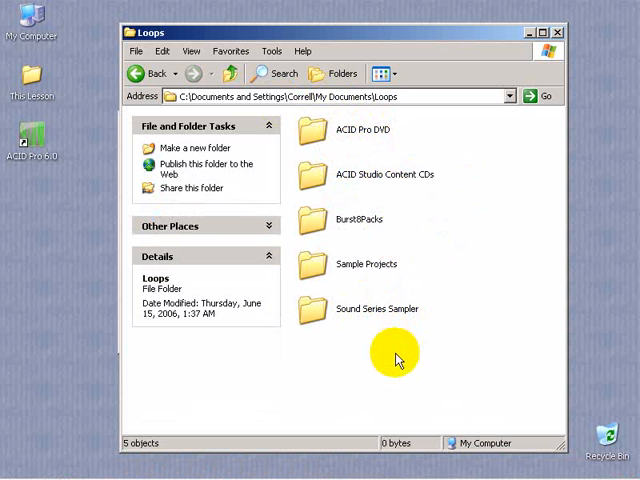
{"action": "mouse_move", "coordinate": [410, 356]}
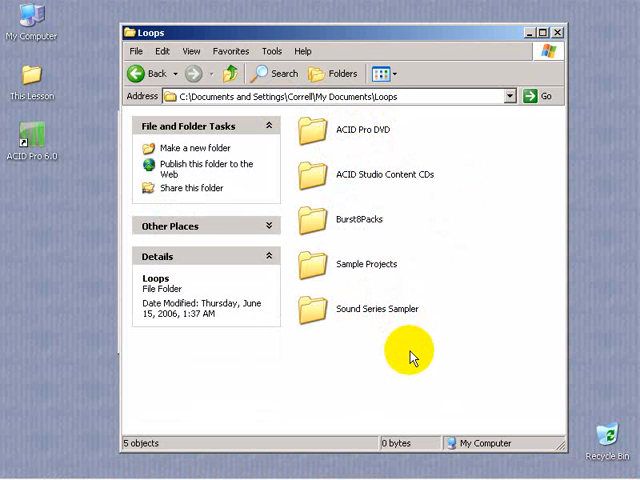